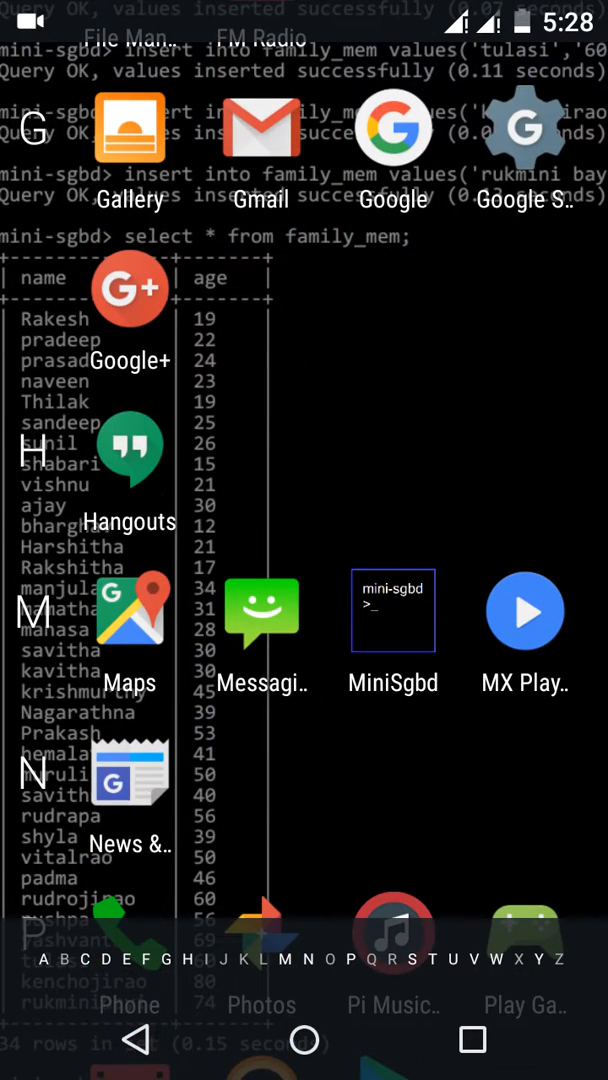
- Launch the MiniSgbd SQL console from the home screen
left_click(394, 610)
type("create datab")
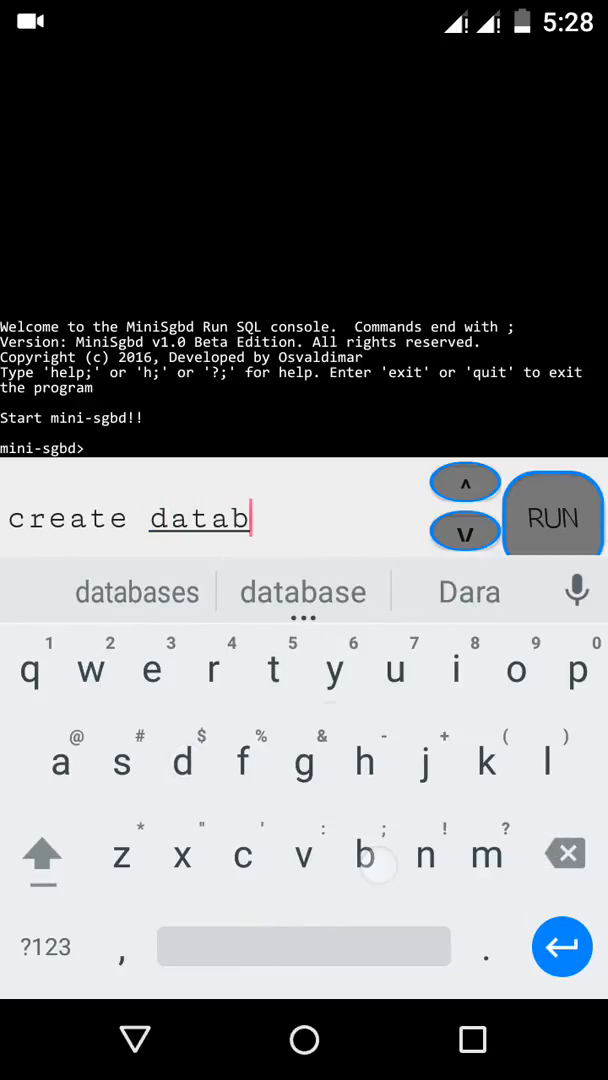
- Run 'create database name;' so the console reports Database created successful
left_click(304, 592)
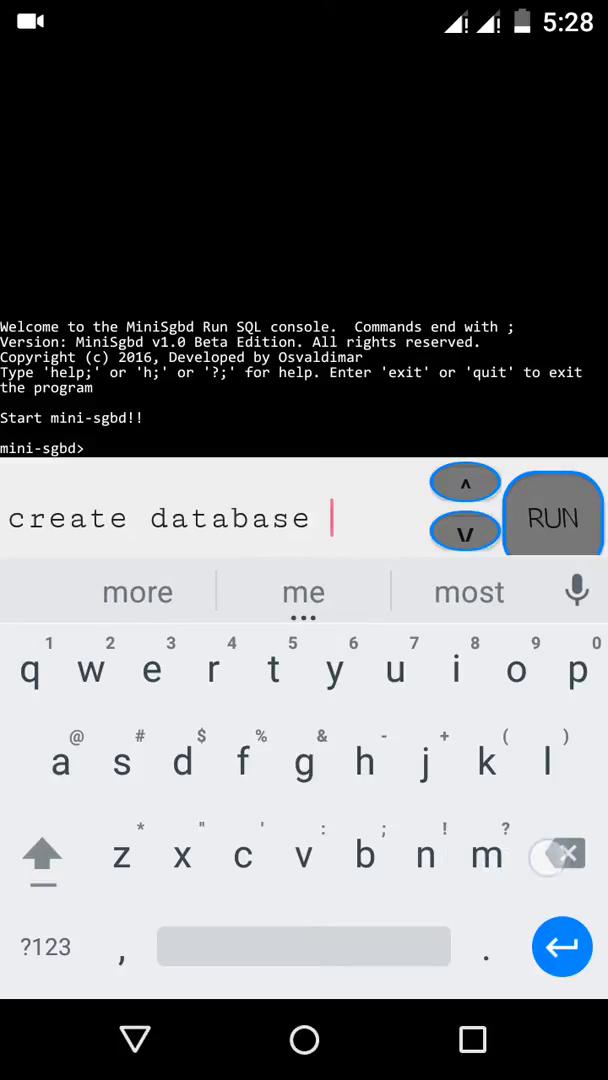
type("name")
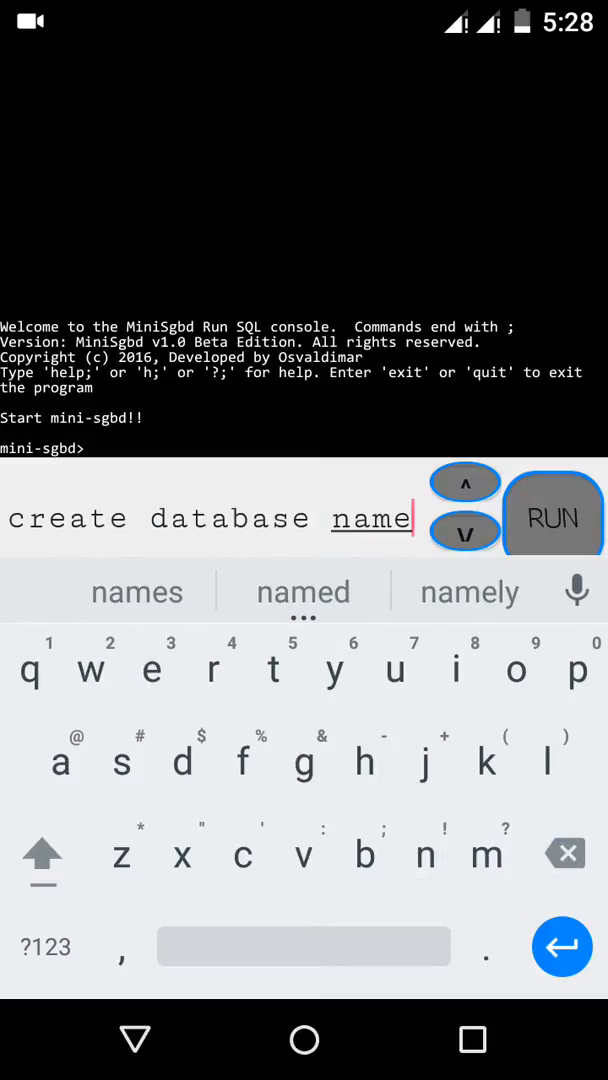
left_click(44, 948)
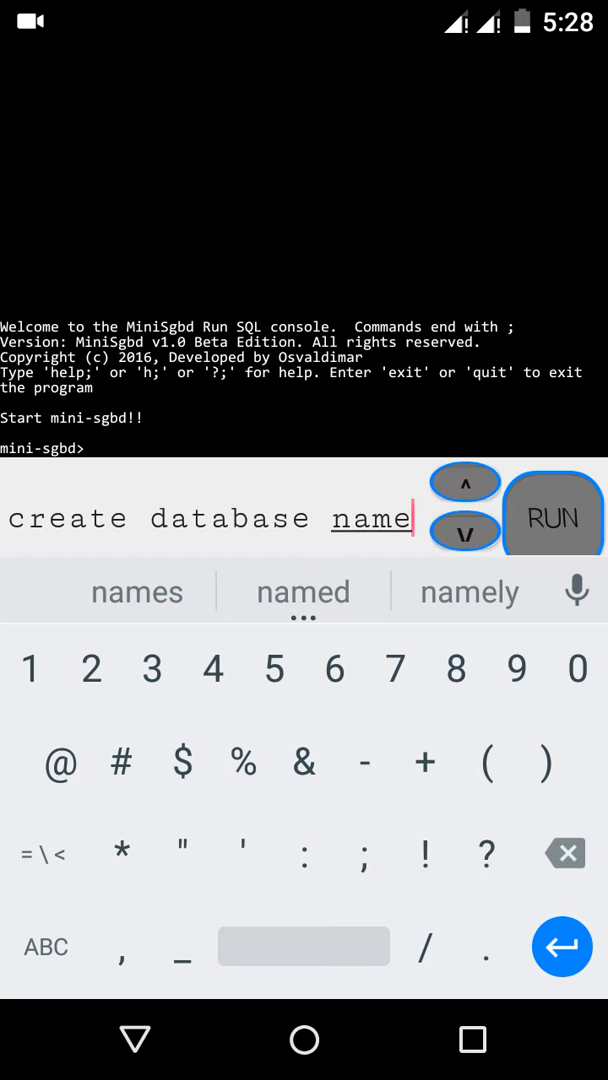
left_click(552, 512)
type("use name;")
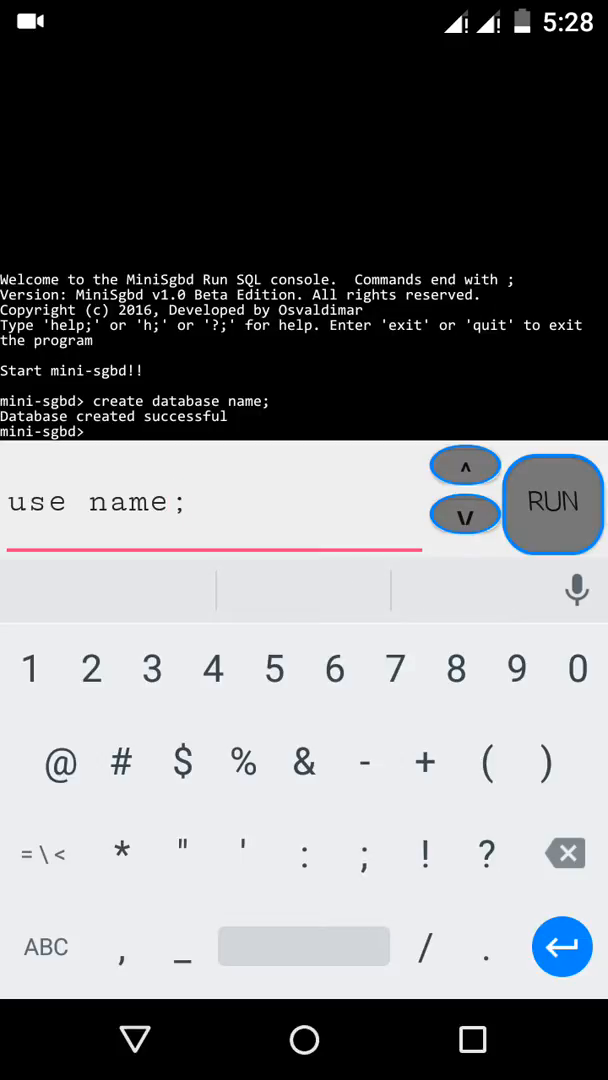
left_click(552, 502)
type("create table")
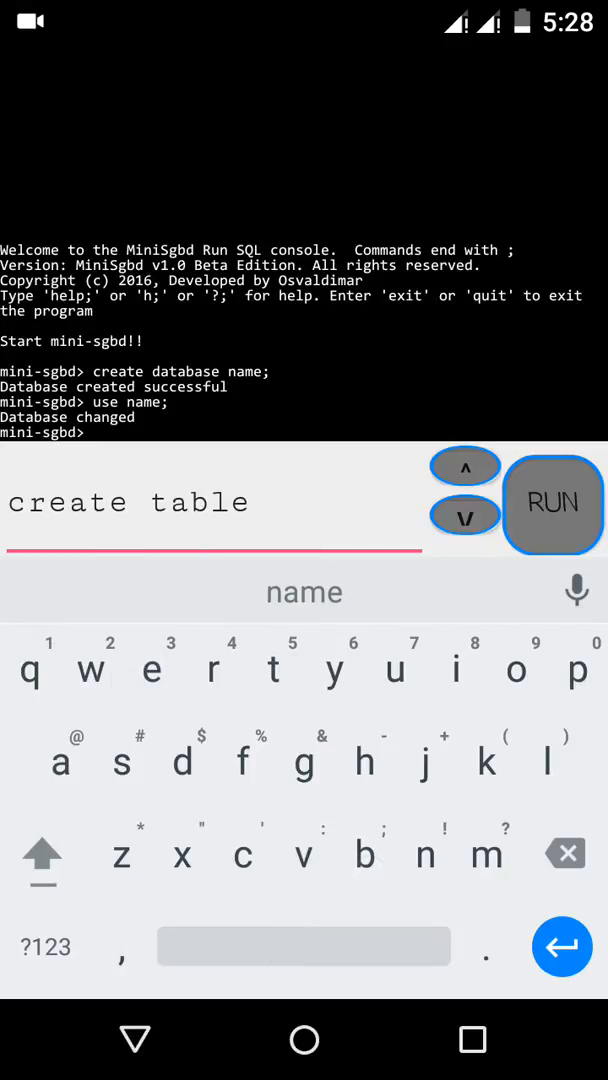
- Run 'create table name(name varchar(20));' so the console reports Table created successful
type("name(name")
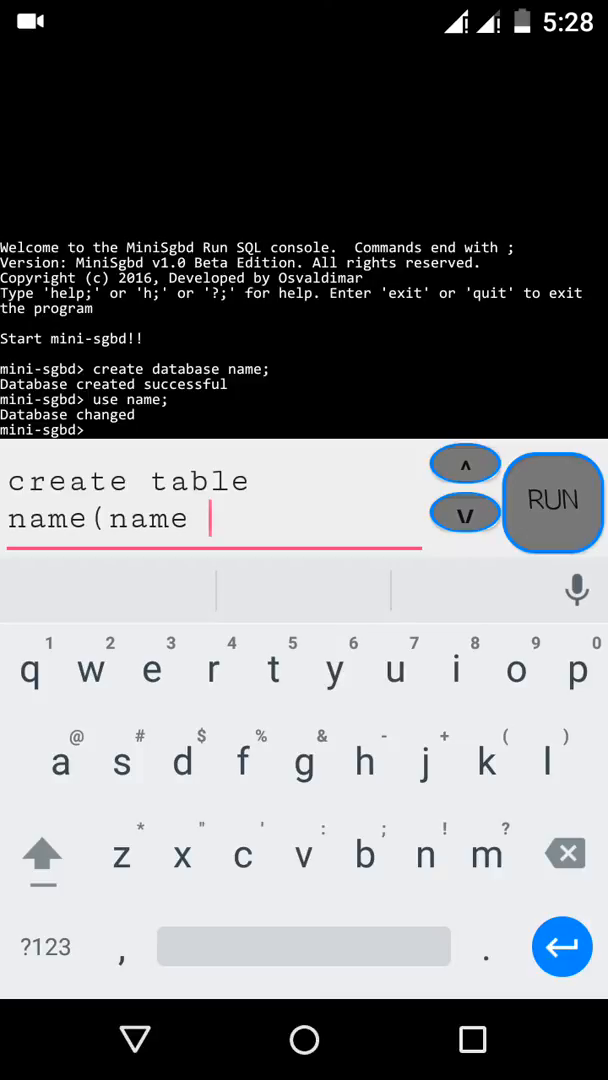
type("varc")
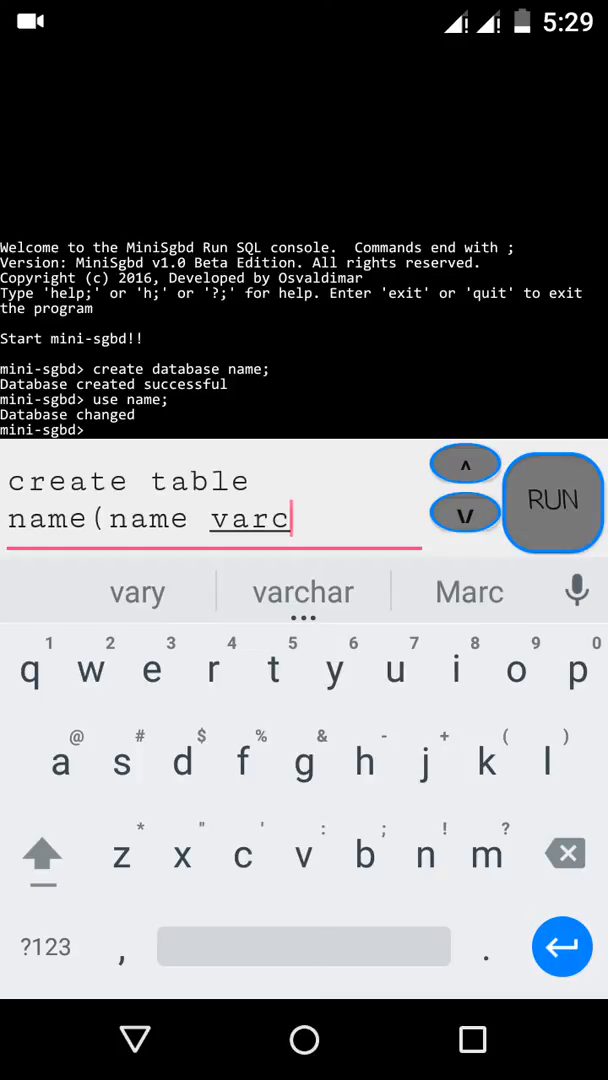
left_click(304, 592)
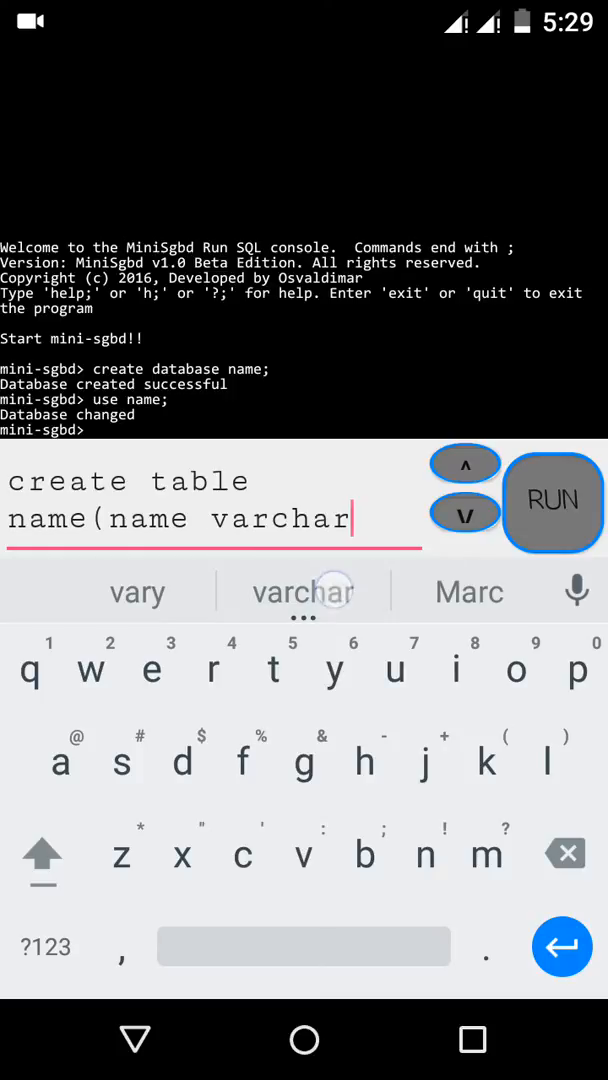
left_click(44, 948)
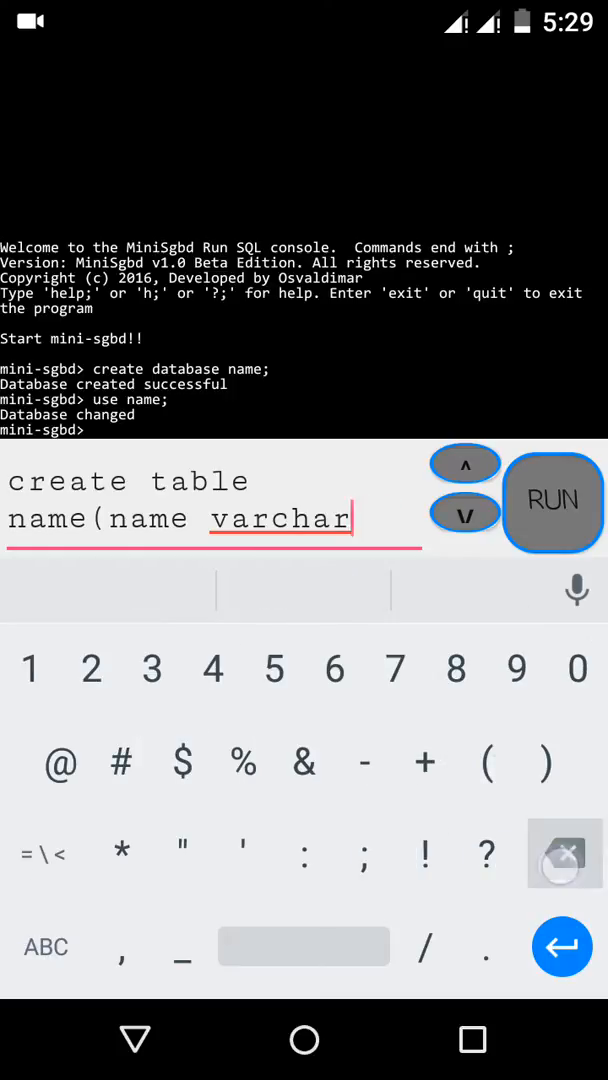
left_click(488, 764)
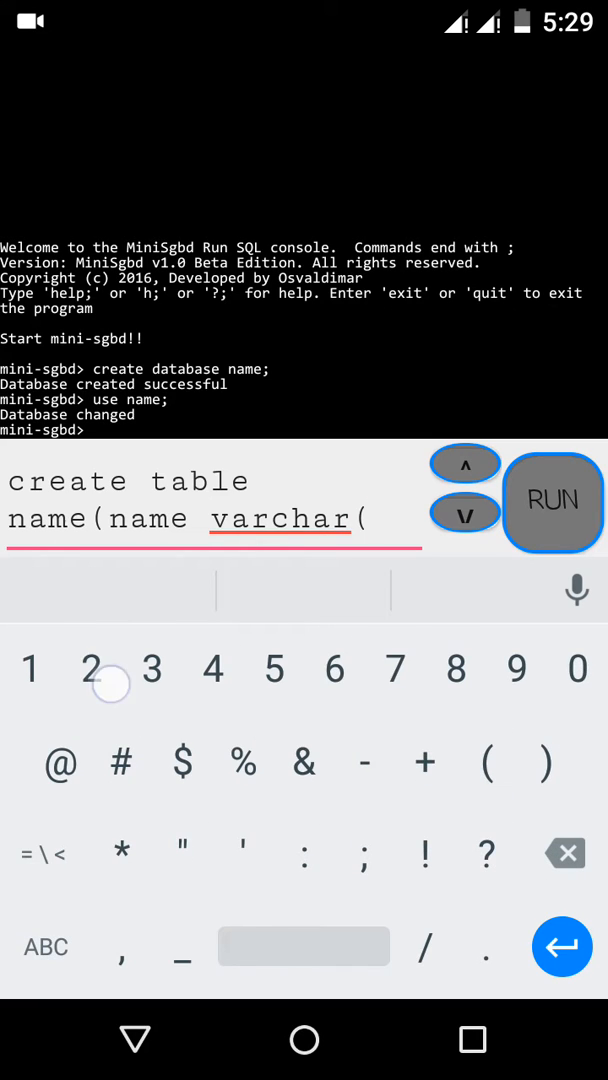
type("20)")
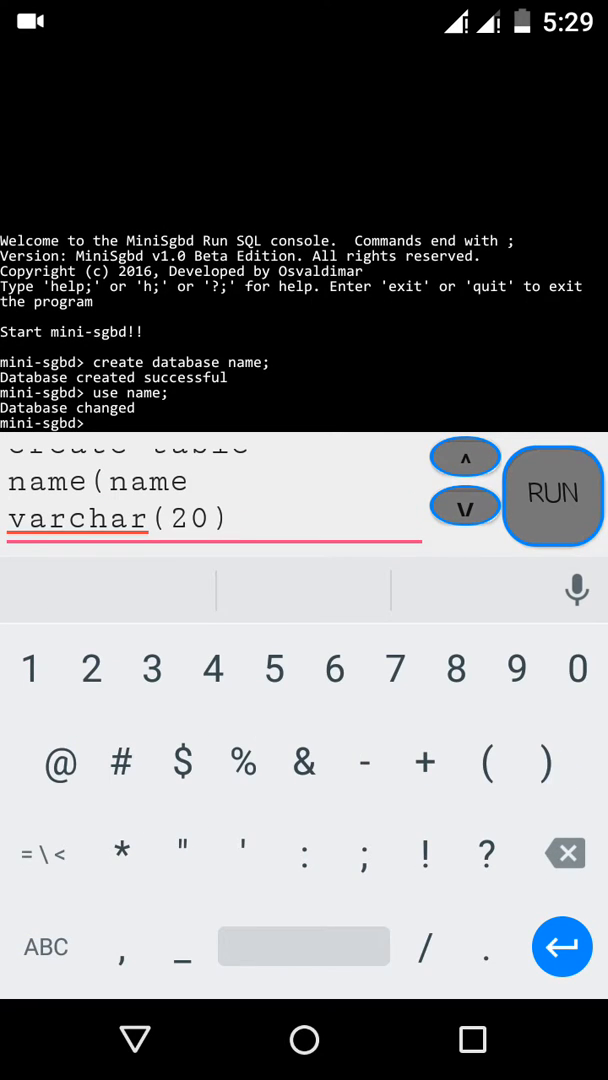
type(");")
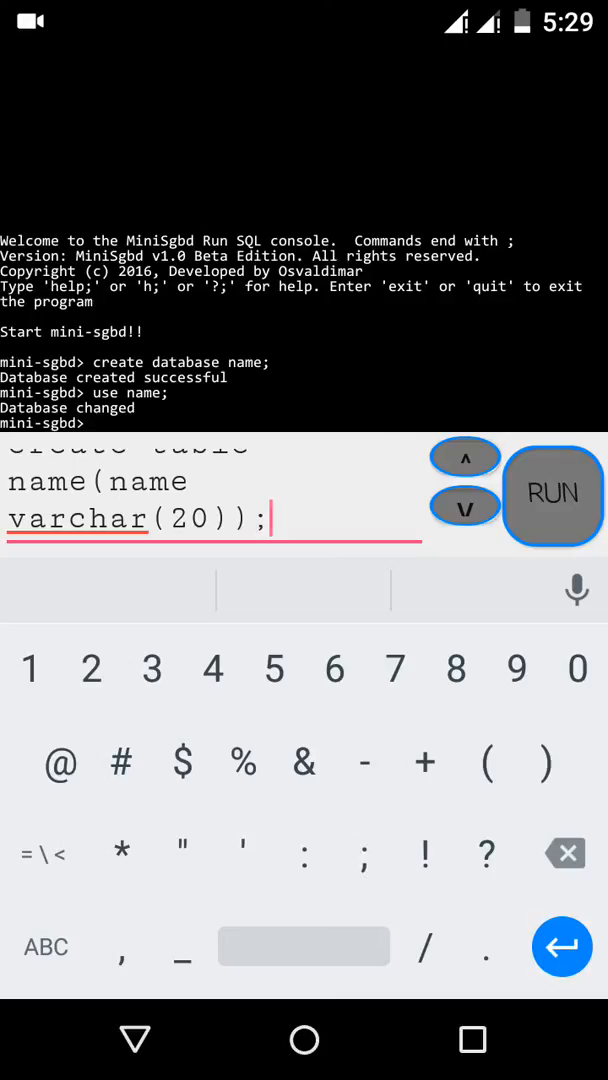
left_click(552, 496)
type("insert")
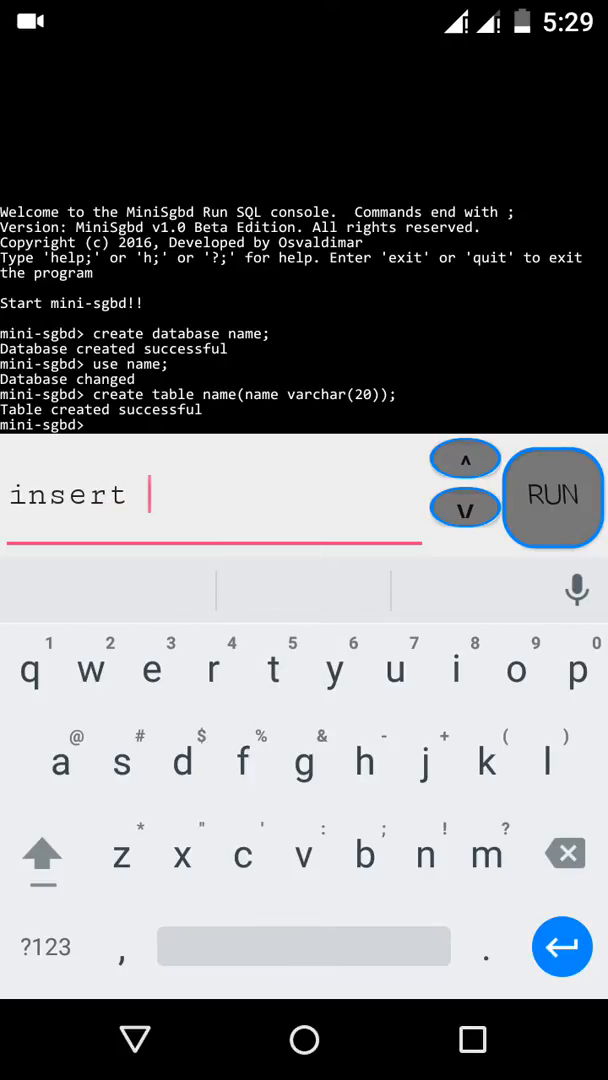
- Run "insert into name values('Rakesh');" so the console confirms the value was inserted
type("int")
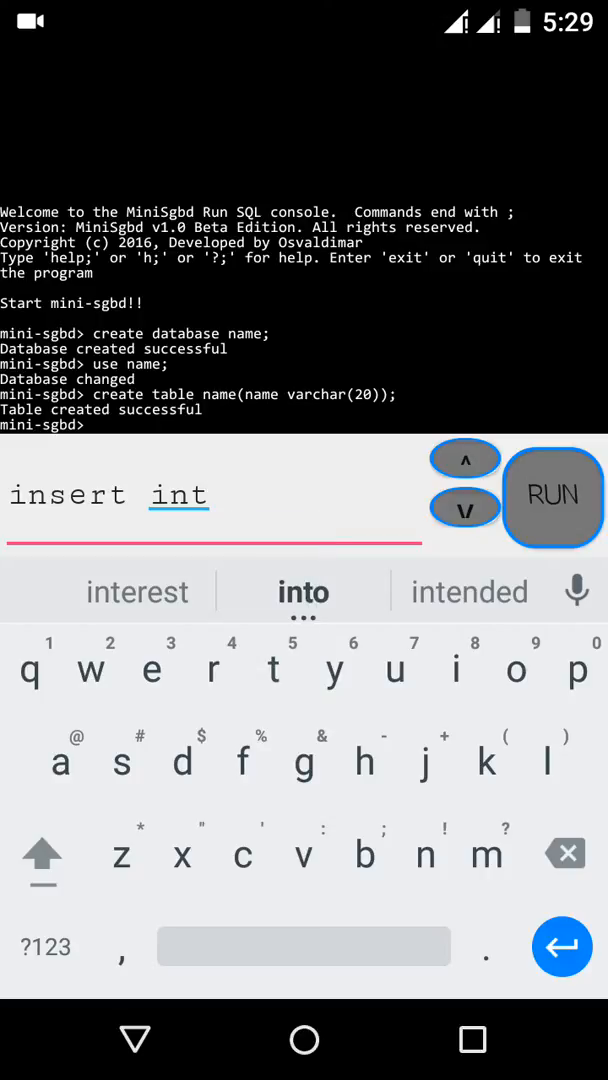
left_click(304, 592)
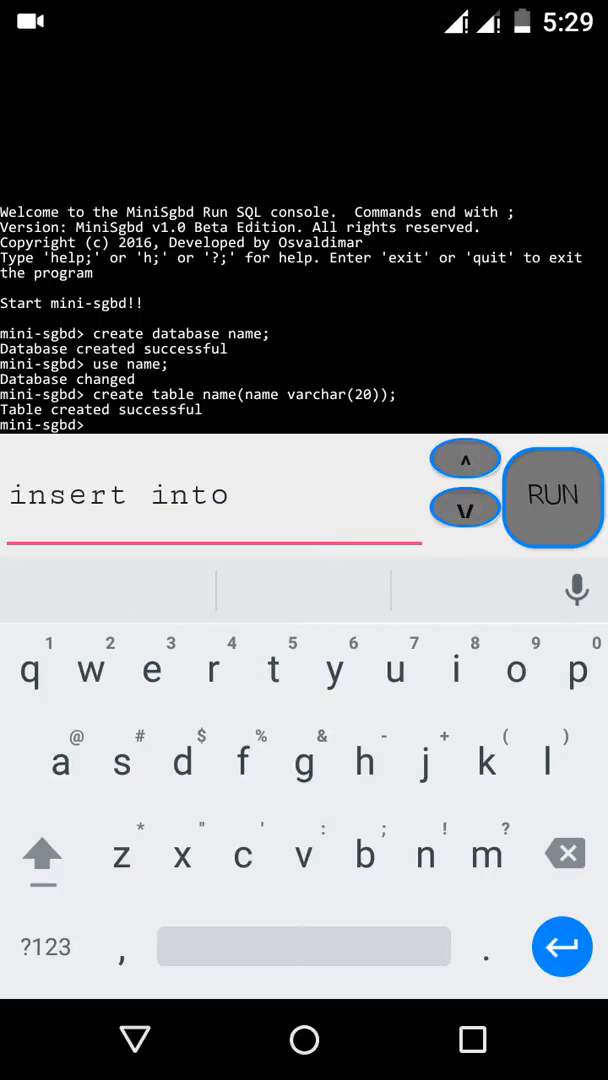
type("name")
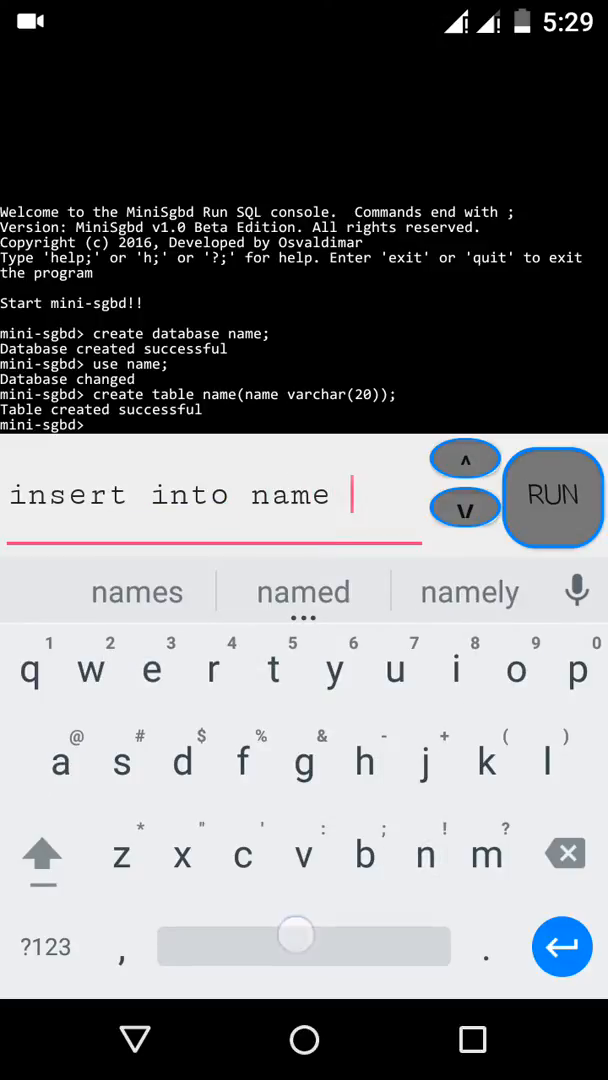
type("values")
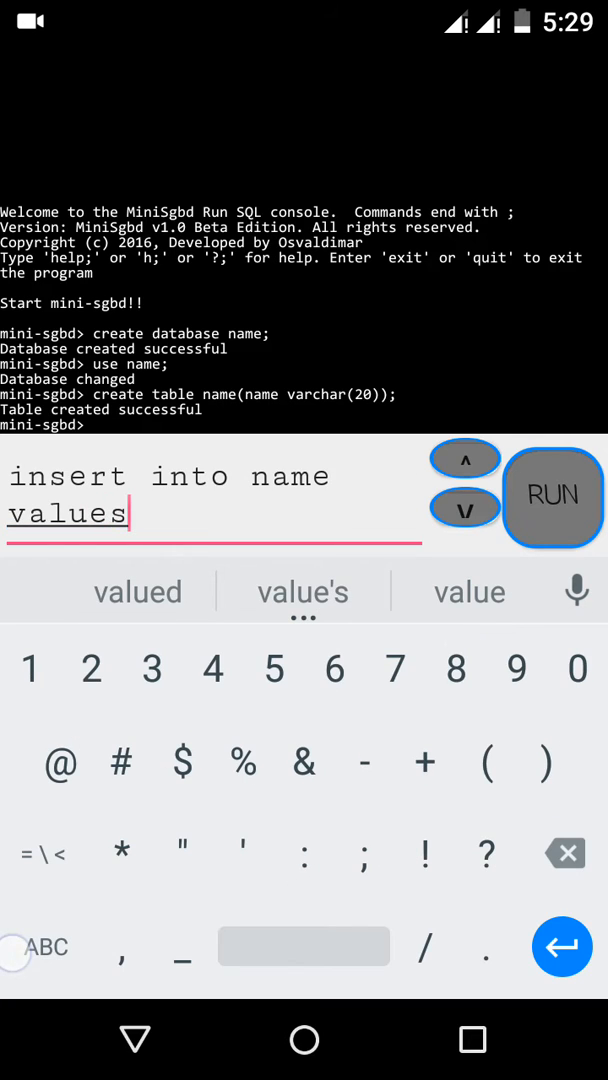
type("('")
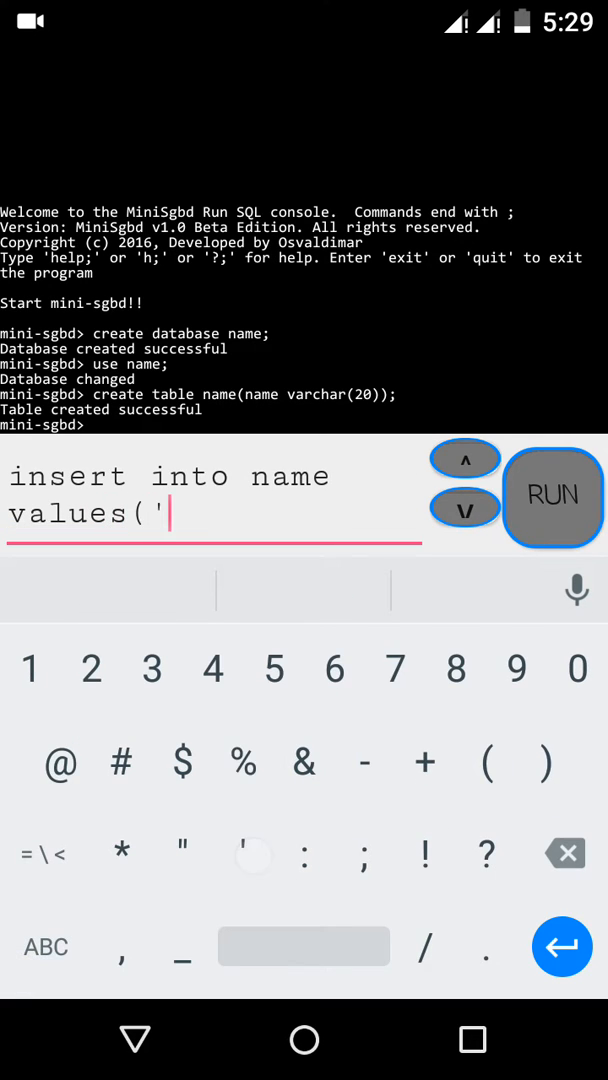
left_click(44, 948)
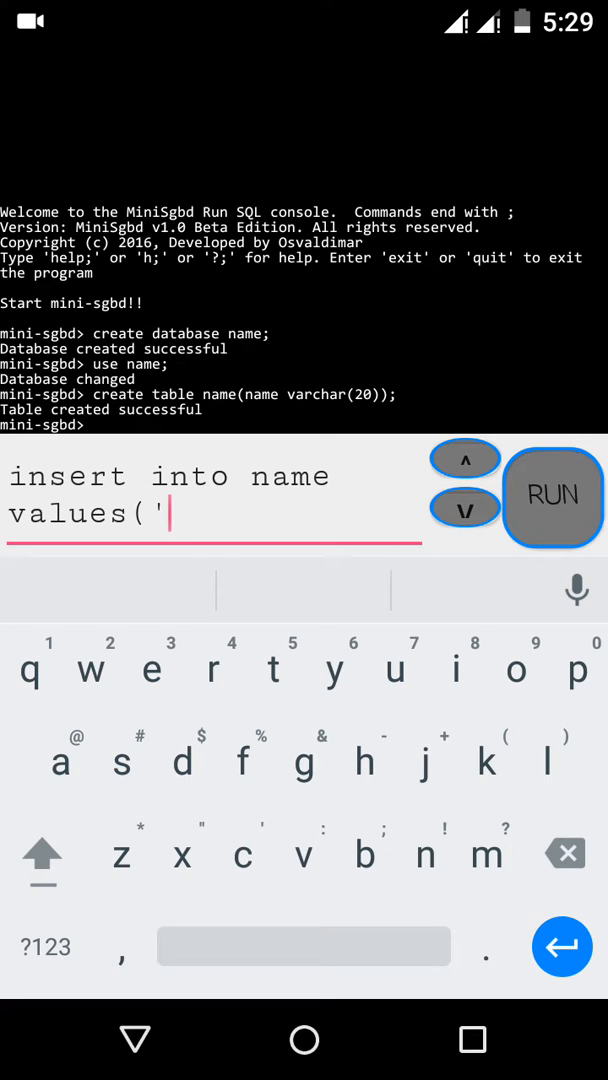
left_click(212, 664)
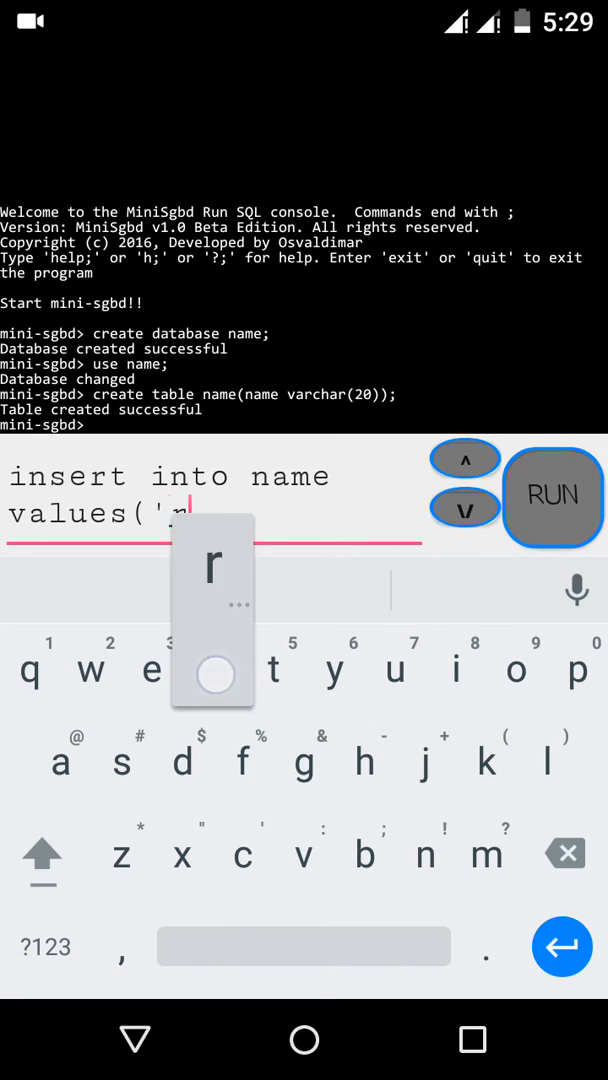
type("akesh")
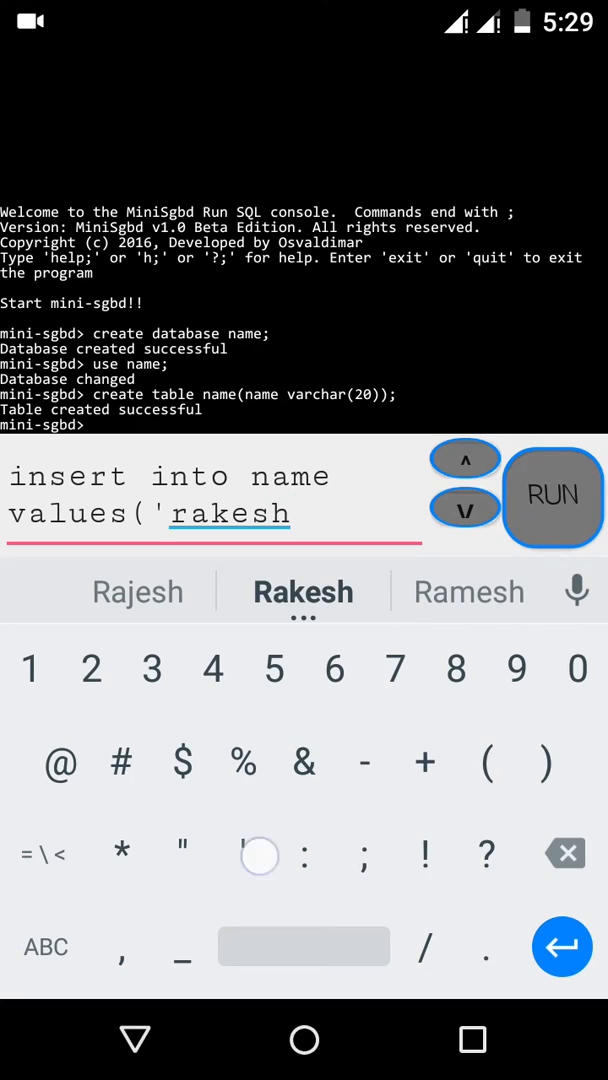
left_click(304, 592)
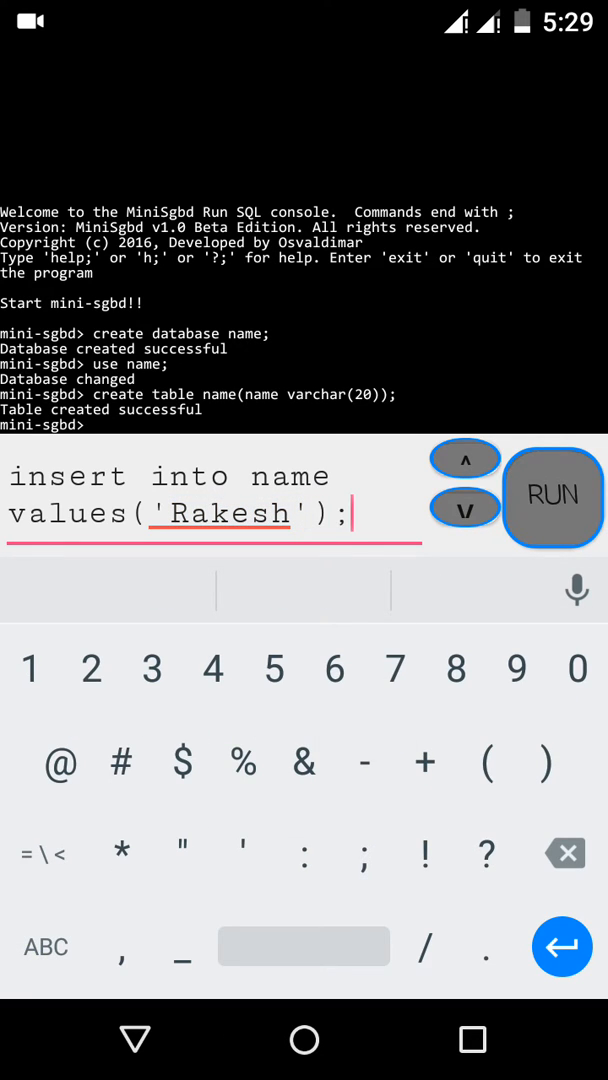
left_click(552, 496)
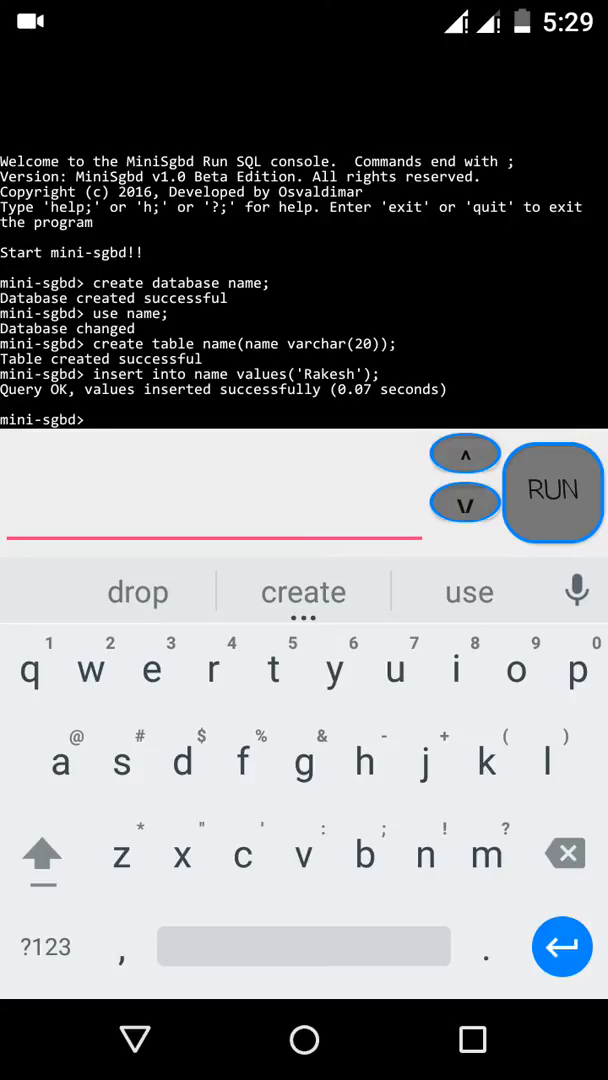
- Run 'select * from name;' to return the single row Rakesh (1 row in set)
type("e")
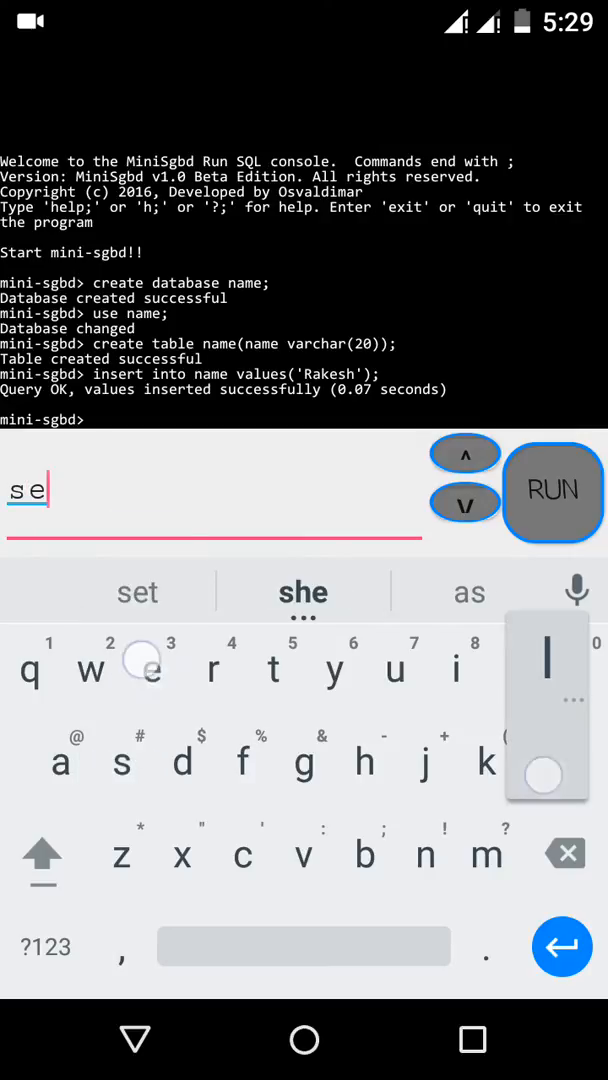
type("lect * from")
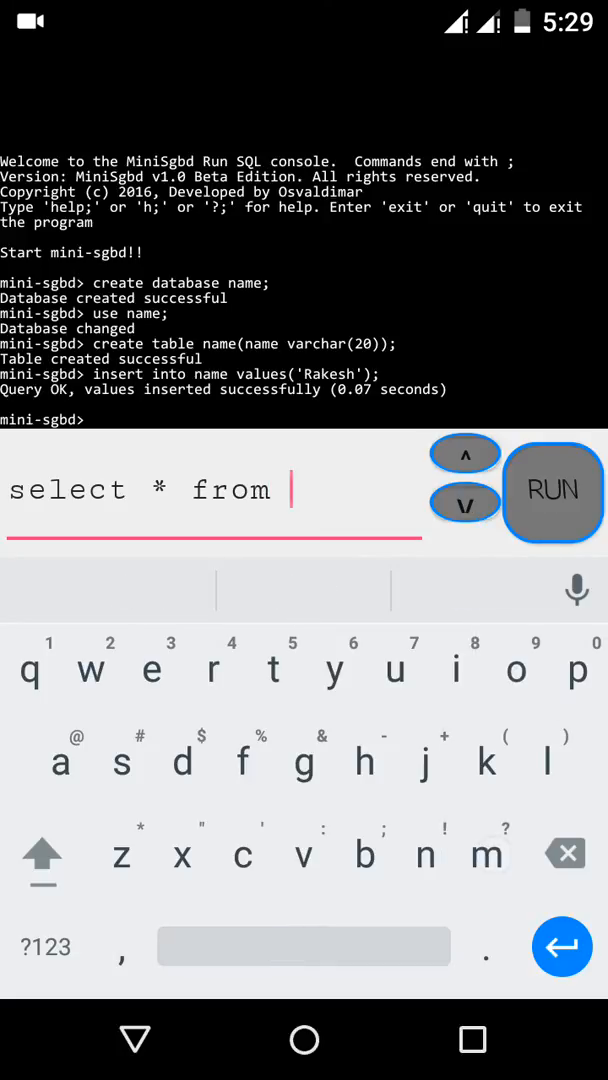
left_click(424, 852)
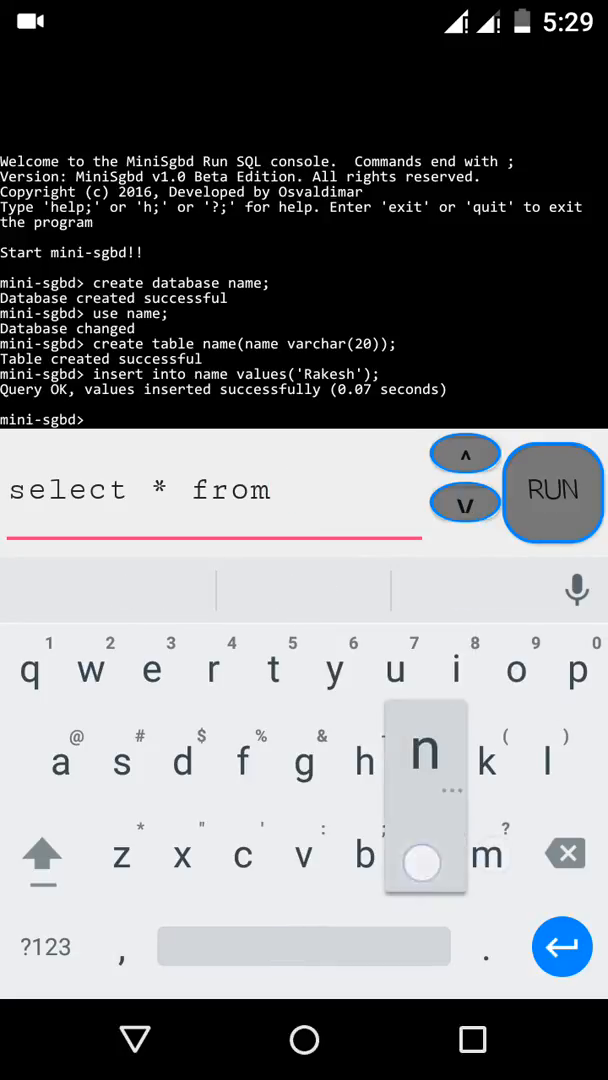
type("name;")
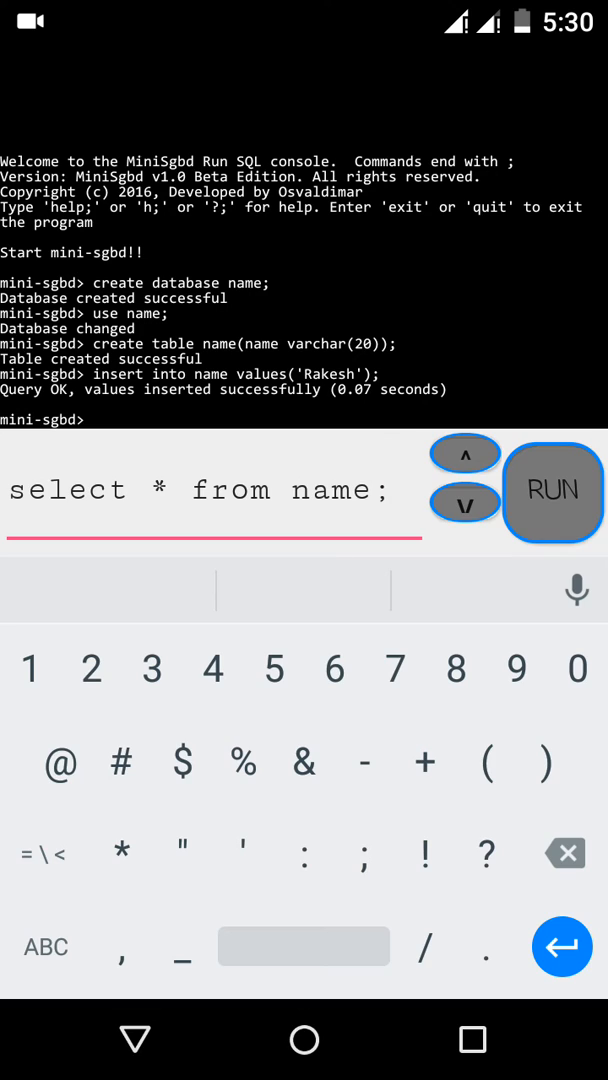
left_click(552, 492)
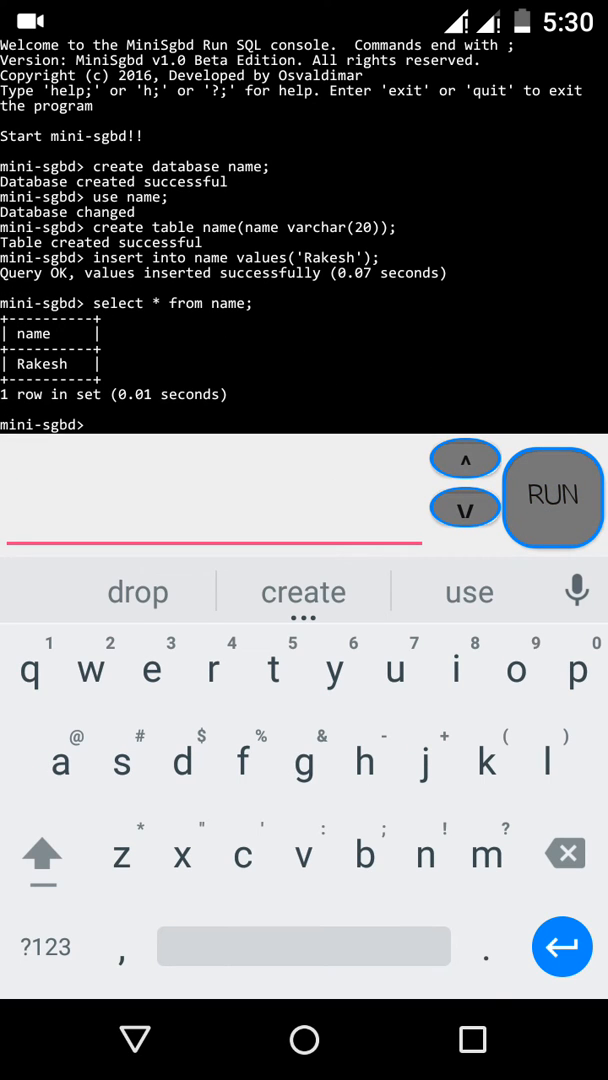